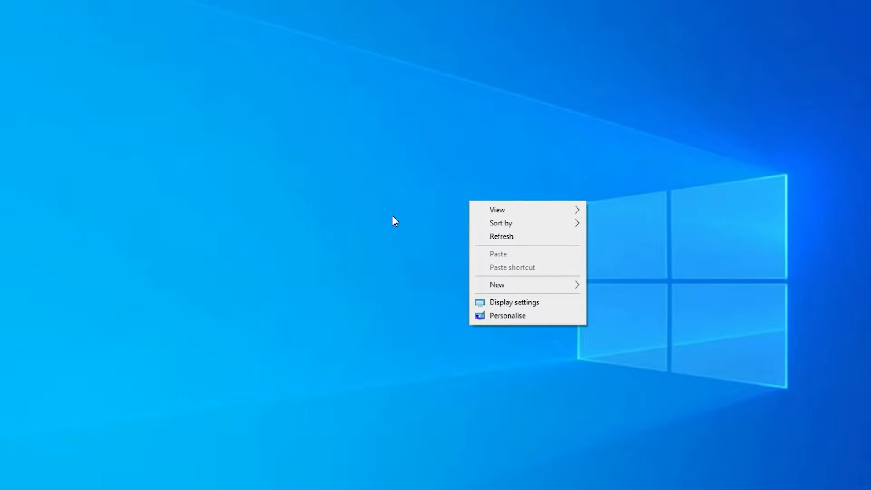
pyautogui.moveTo(339, 210)
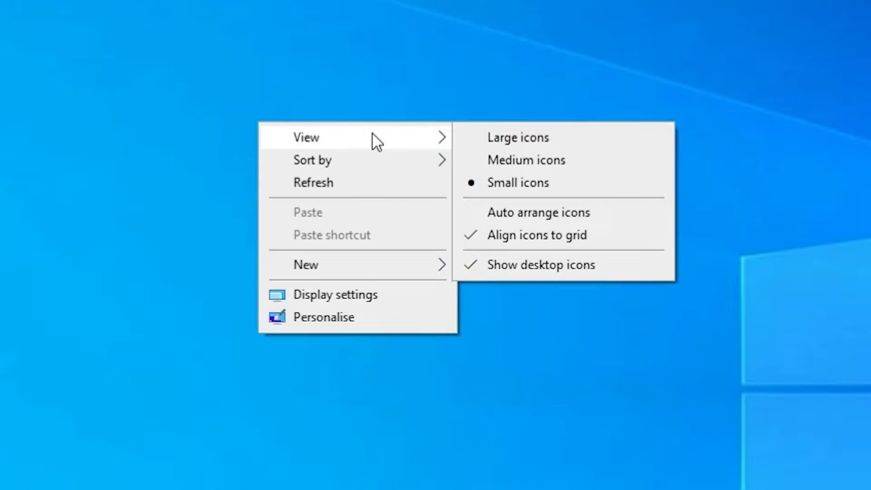
pyautogui.moveTo(348, 143)
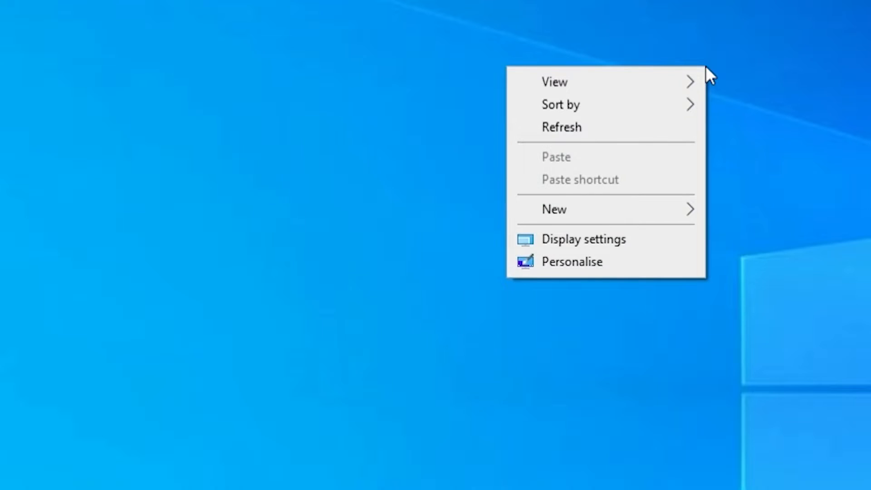
pyautogui.moveTo(742, 168)
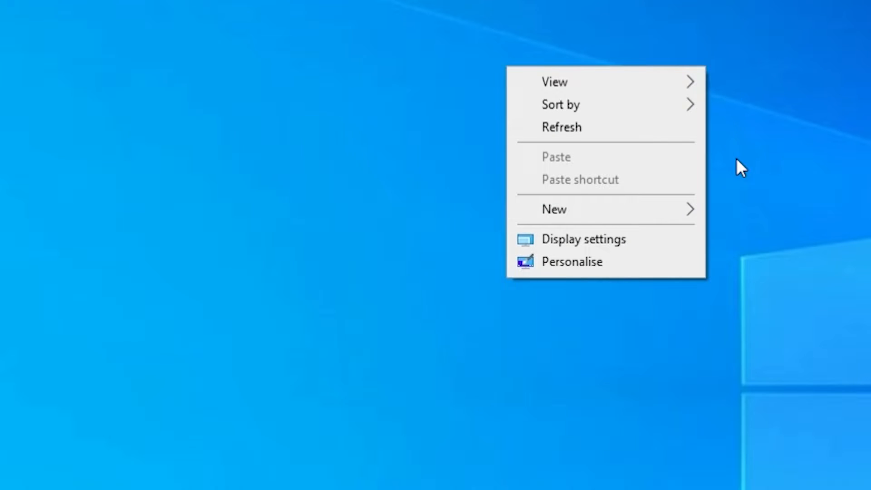
pyautogui.moveTo(832, 264)
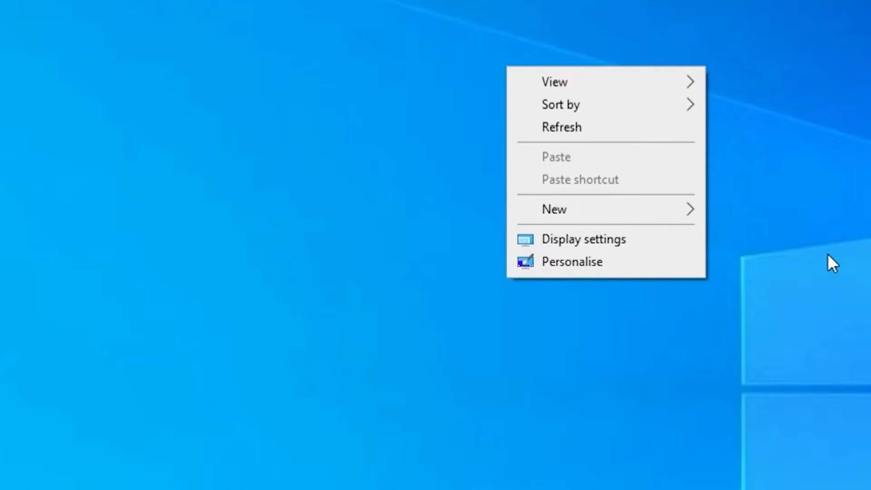
# Step: Dismiss the desktop menu and search the taskbar for 'run' to open the Run dialog
pyautogui.click(455, 287)
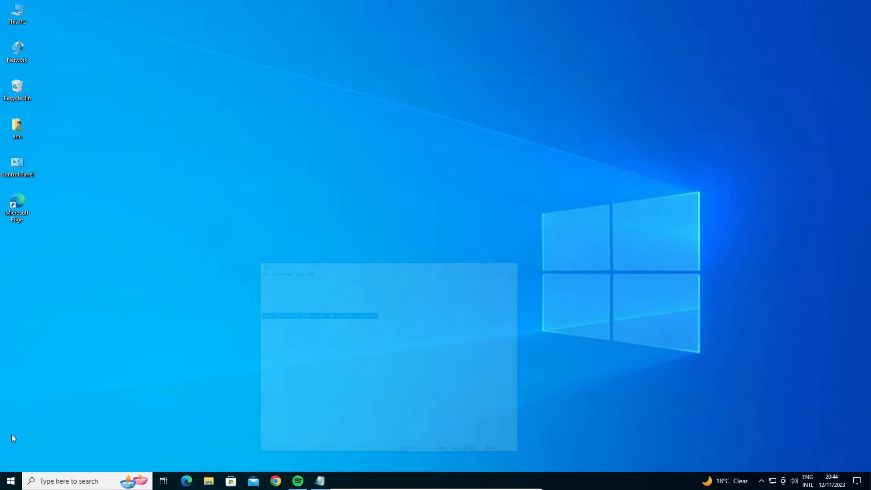
pyautogui.click(10, 481)
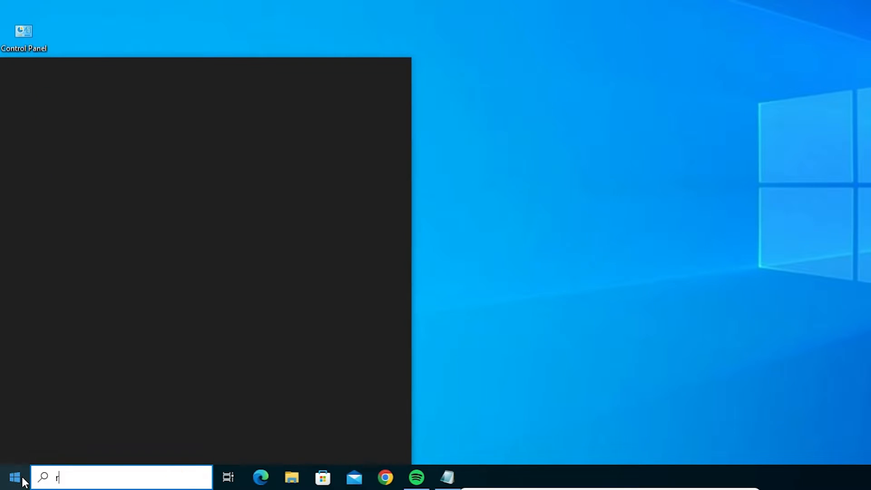
pyautogui.write('un')
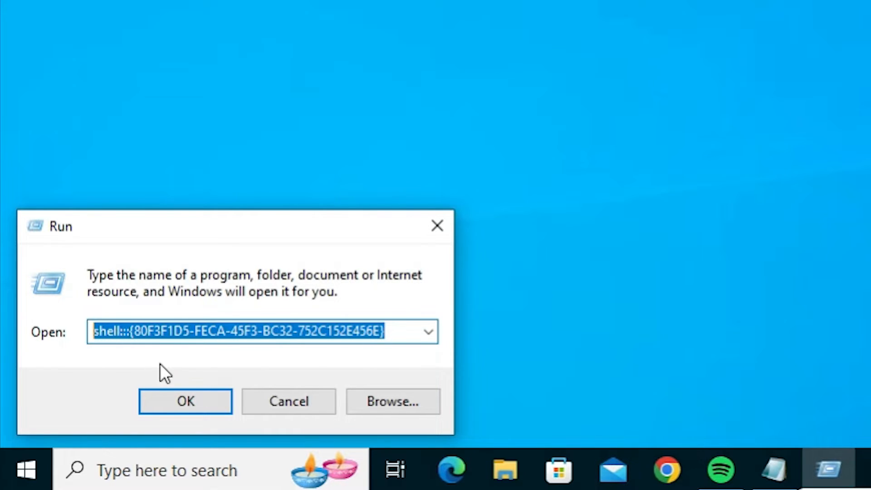
# Step: Run the shell command to launch Tablet PC Settings on its Display tab
pyautogui.click(185, 401)
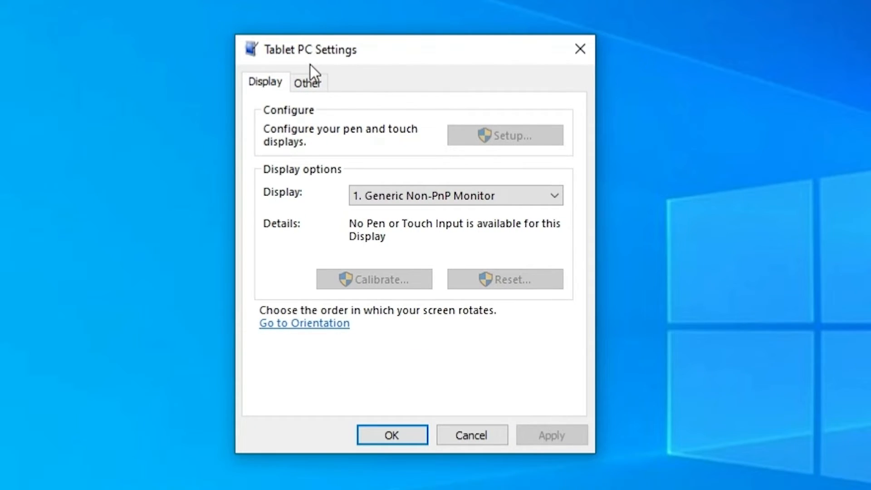
pyautogui.moveTo(386, 74)
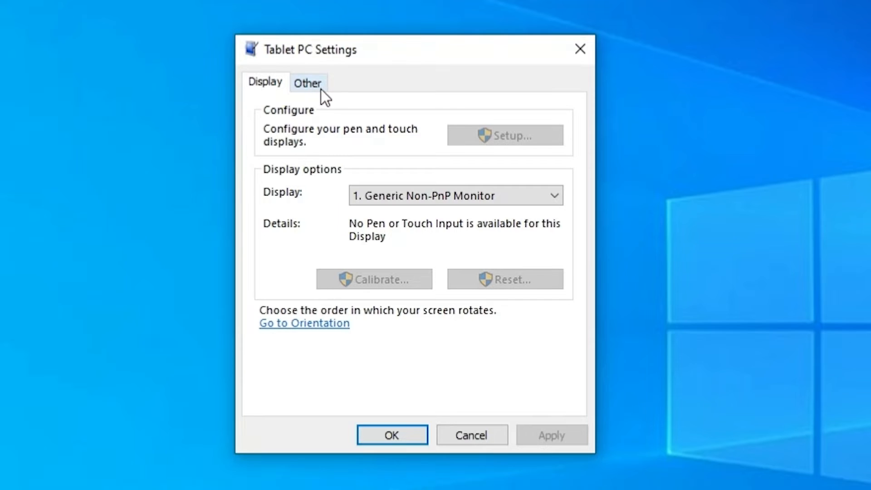
# Step: Switch Tablet PC Settings to the Other tab showing the Handedness options
pyautogui.click(308, 83)
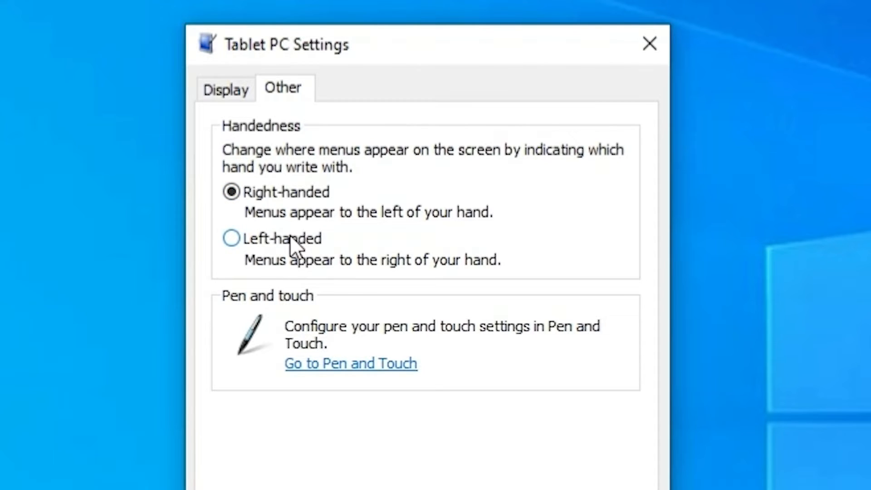
pyautogui.moveTo(299, 234)
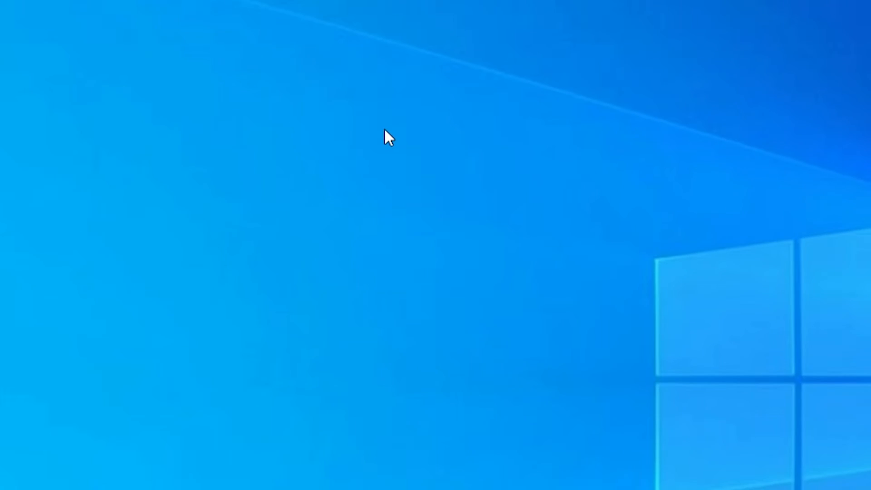
pyautogui.rightClick(387, 137)
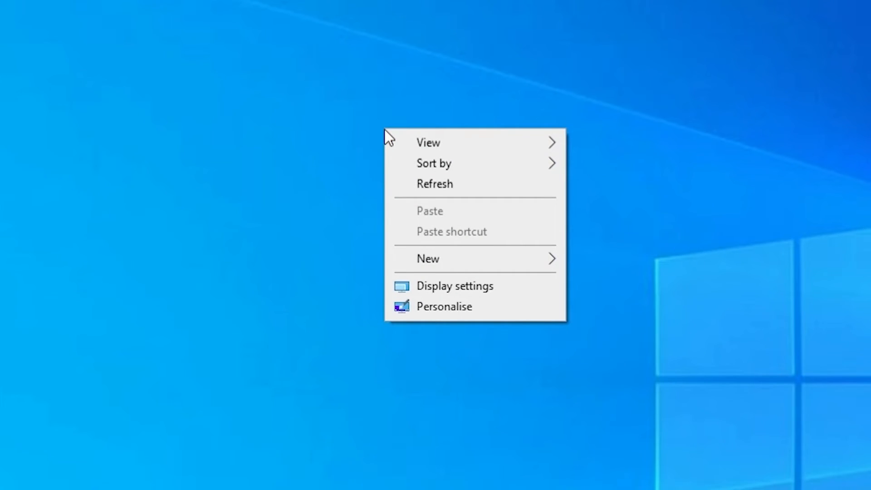
pyautogui.click(318, 141)
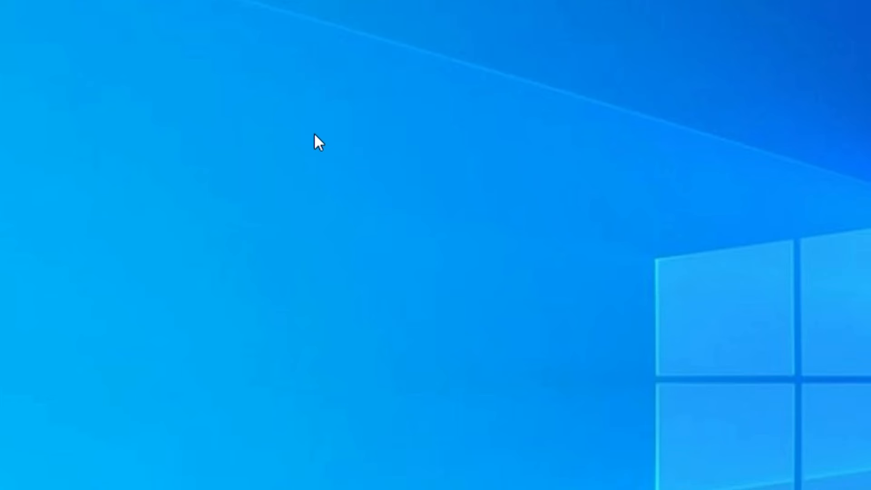
pyautogui.rightClick(317, 141)
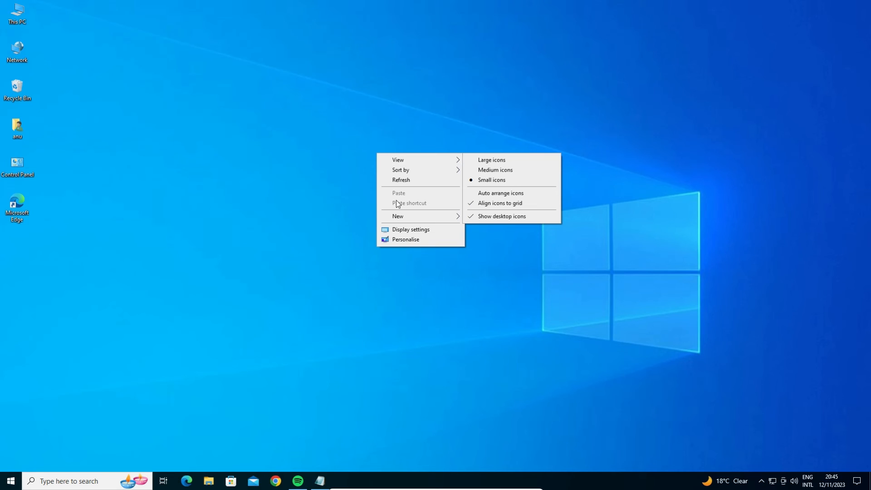
pyautogui.click(320, 230)
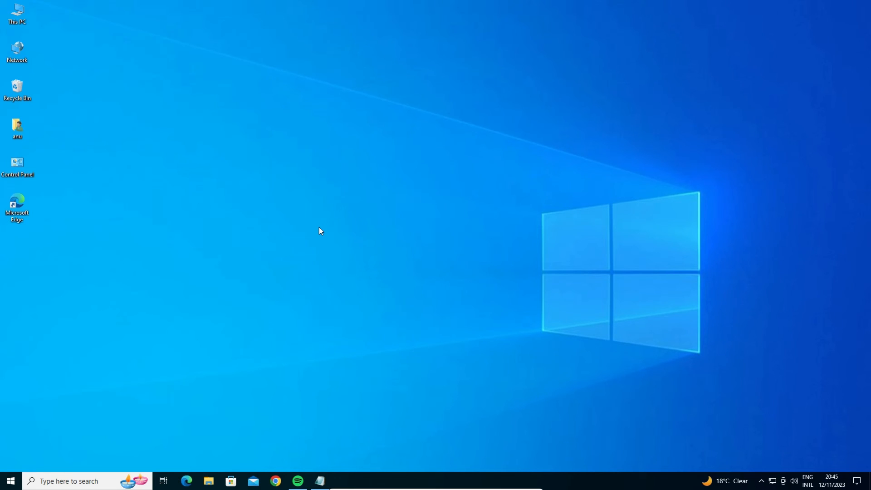